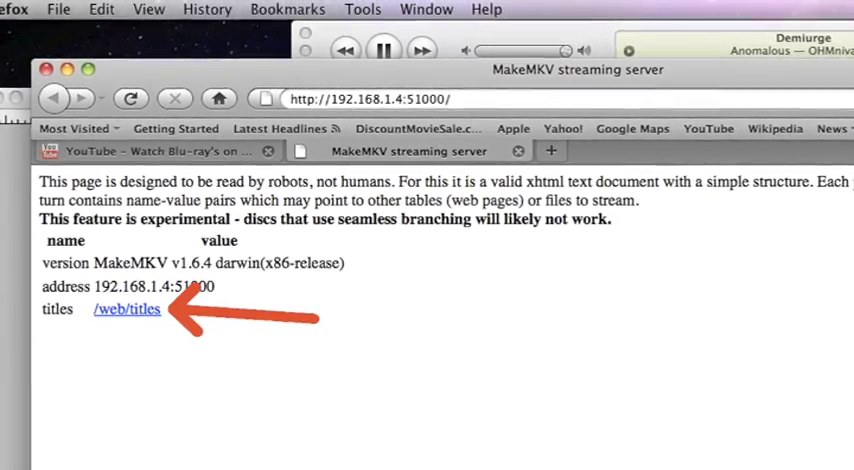
# Step: Show the disc's titles list and bring up options for the title0 stream link
pyautogui.click(126, 308)
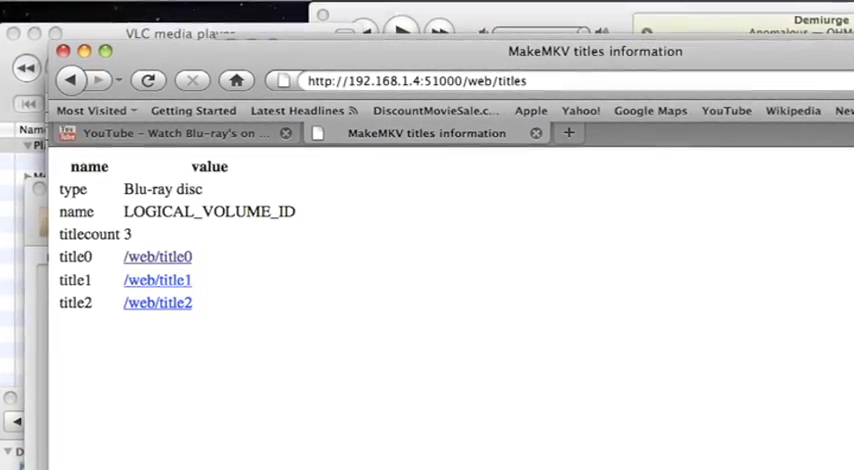
pyautogui.rightClick(135, 297)
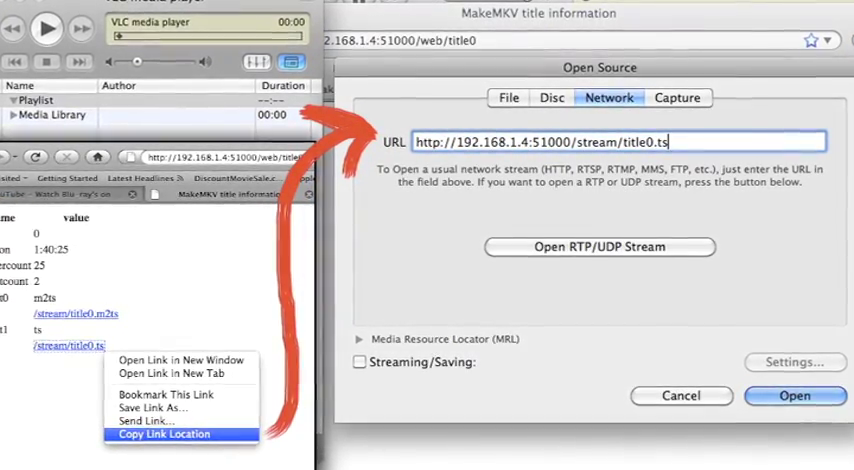
# Step: Start playing the title0.ts network stream from the MakeMKV server in VLC
pyautogui.click(794, 395)
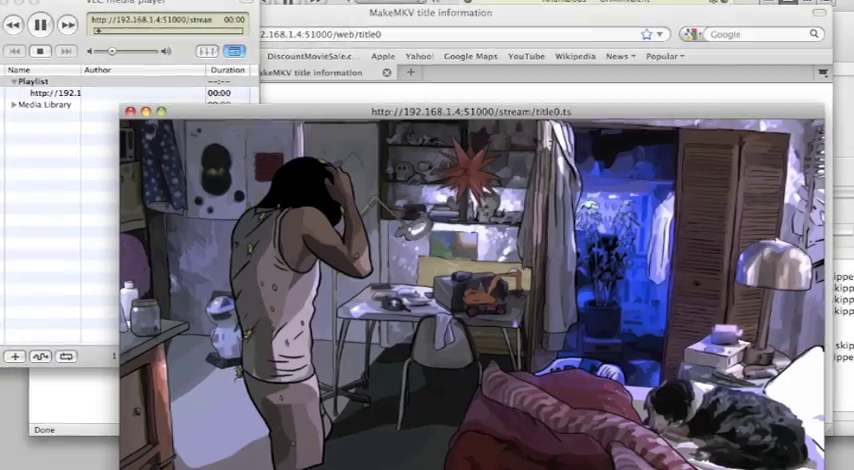